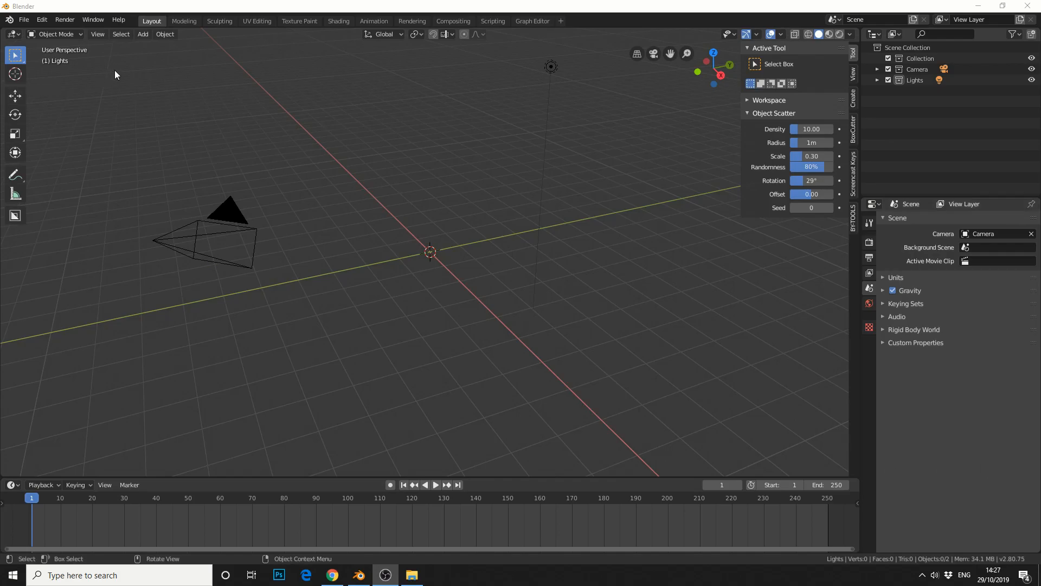
Add a UV sphere to the scene at the world origin.
click(142, 34)
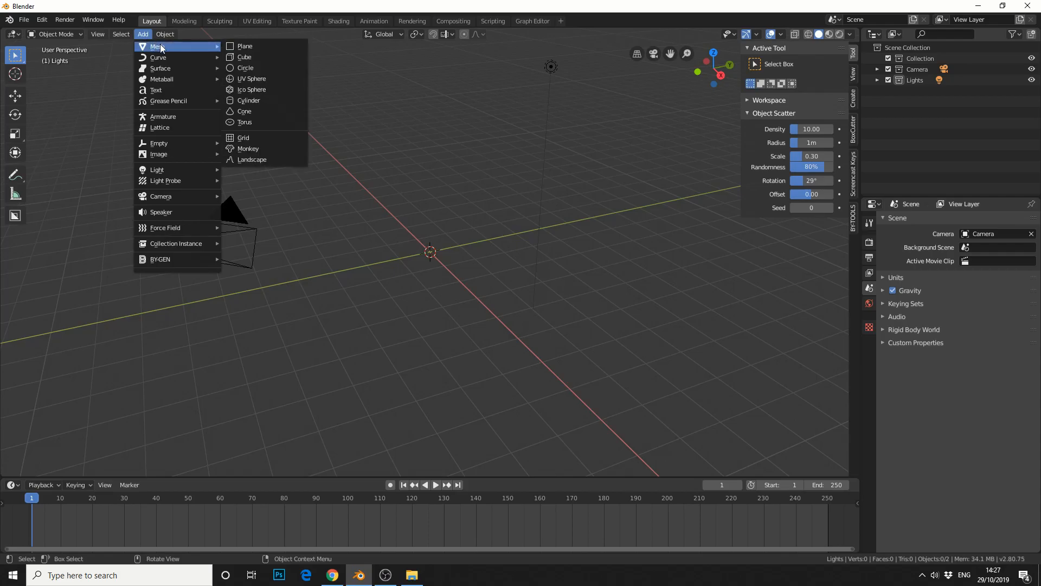
click(251, 78)
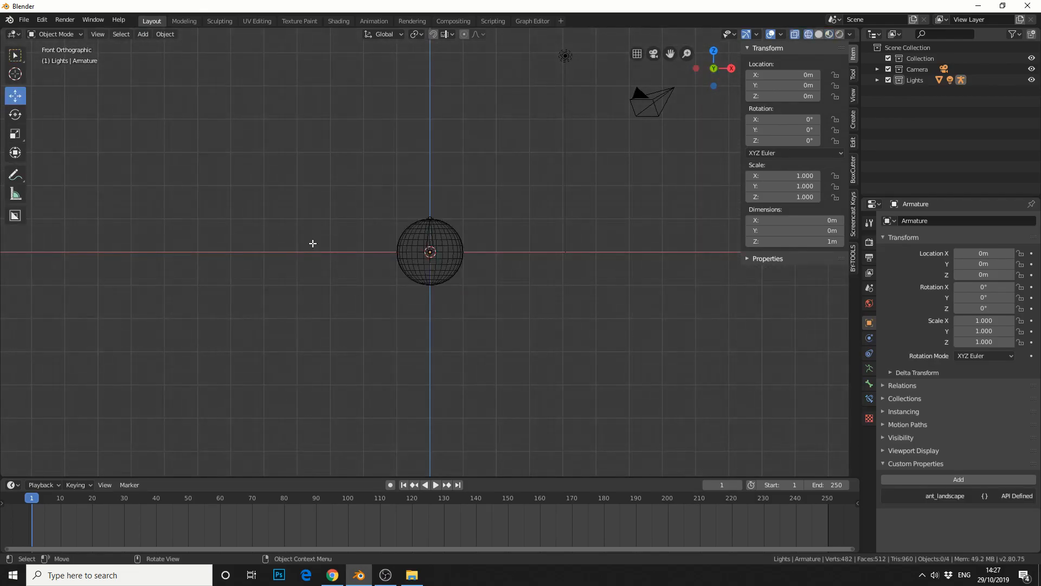
Extend the armature's bone about 3.45 m along X in Edit Mode, then deselect everything.
key(Tab)
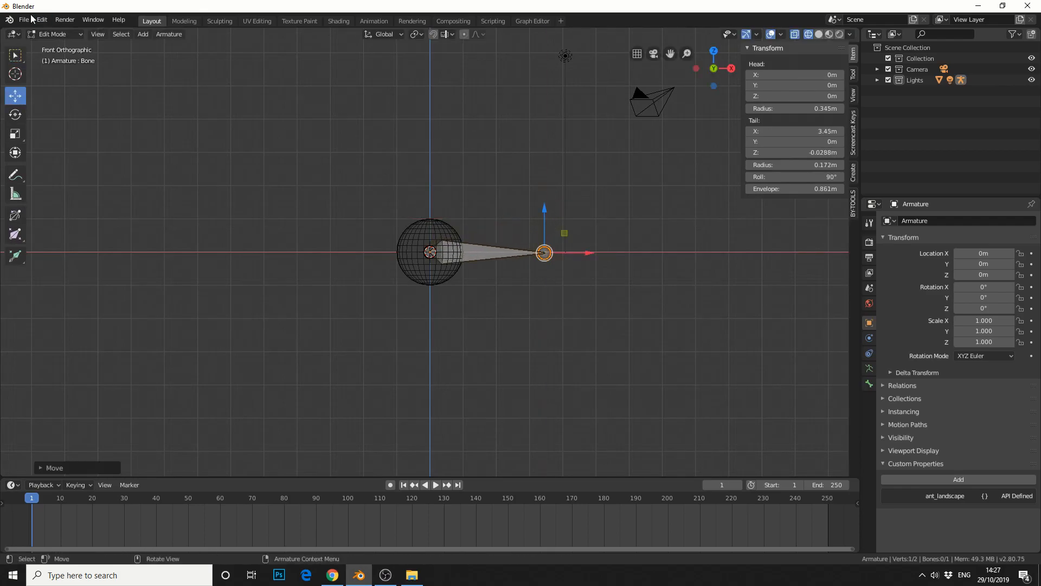
key(Tab)
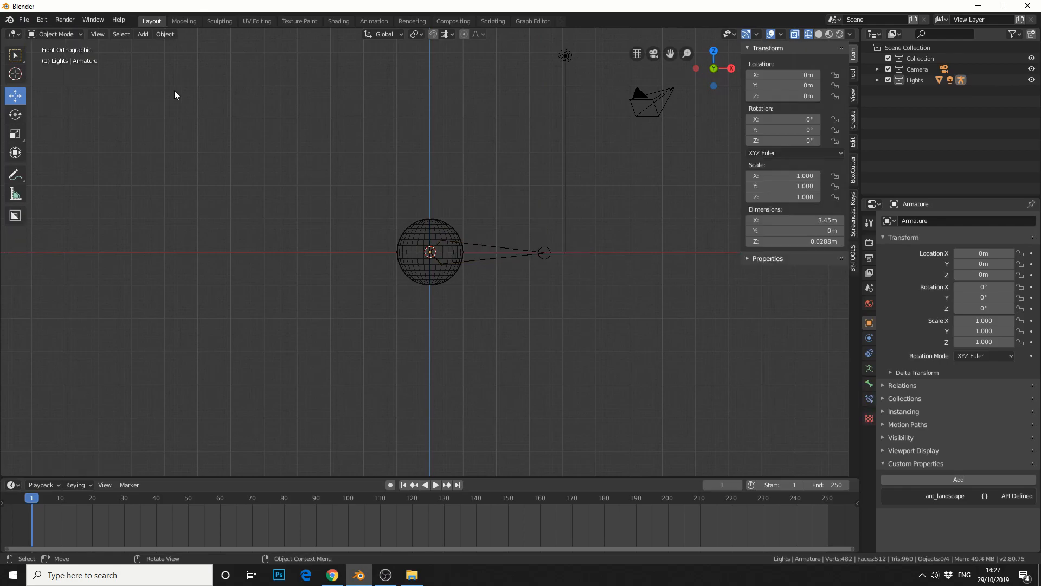
click(820, 33)
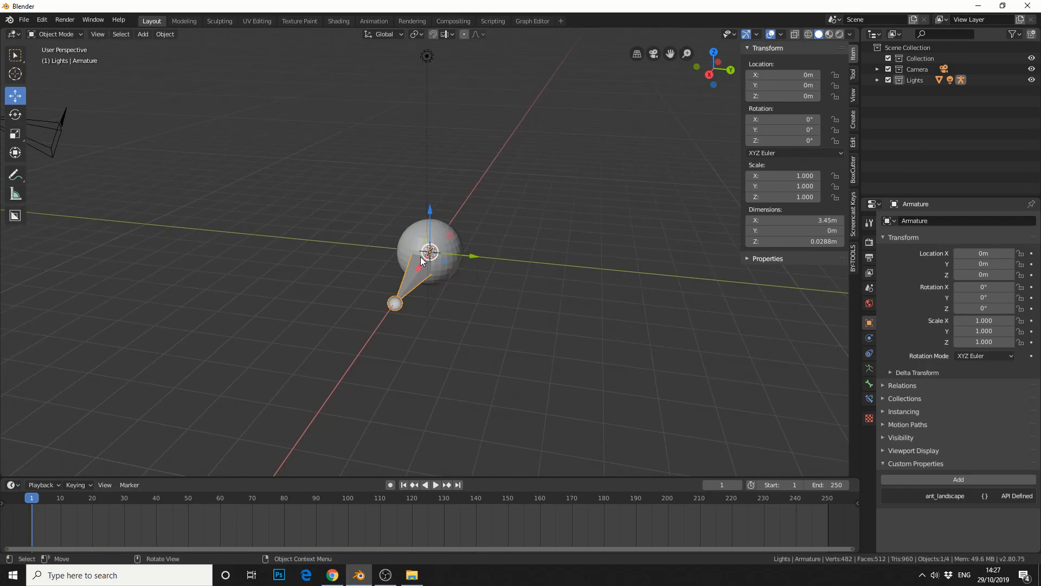
mouse_move(420, 259)
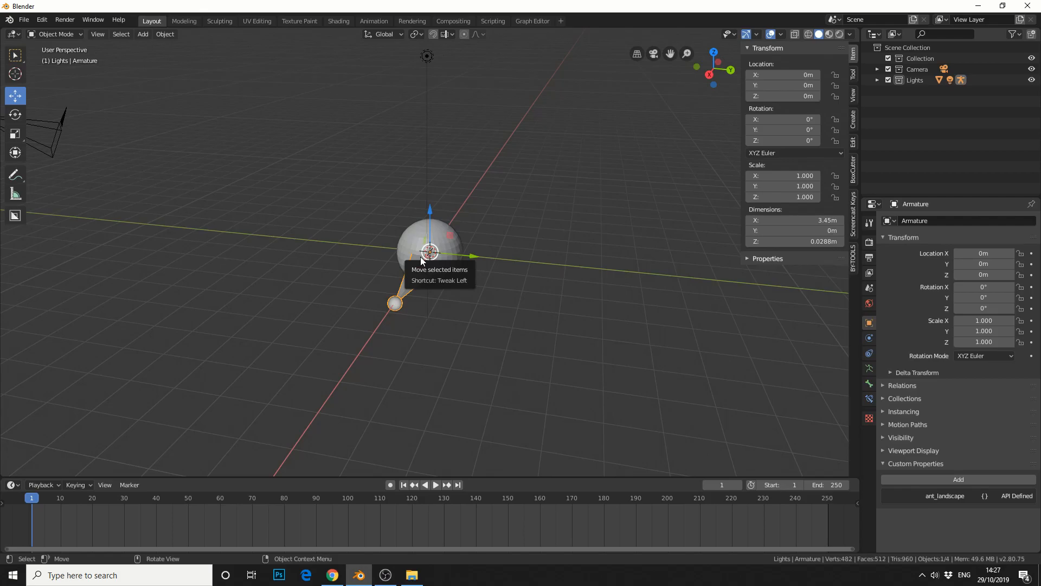
click(518, 295)
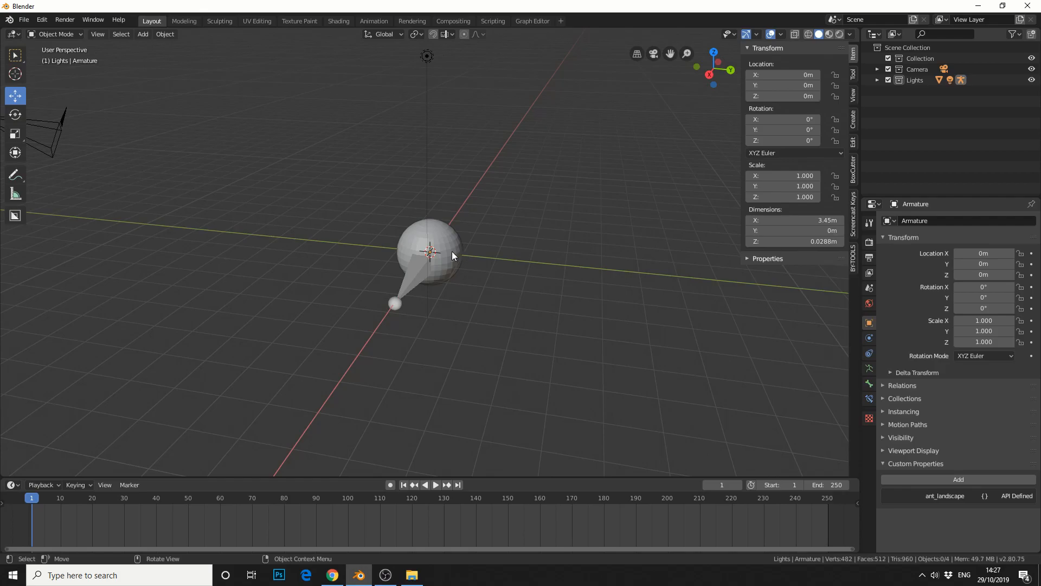
Parent the sphere to the armature using Armature Deform.
click(430, 251)
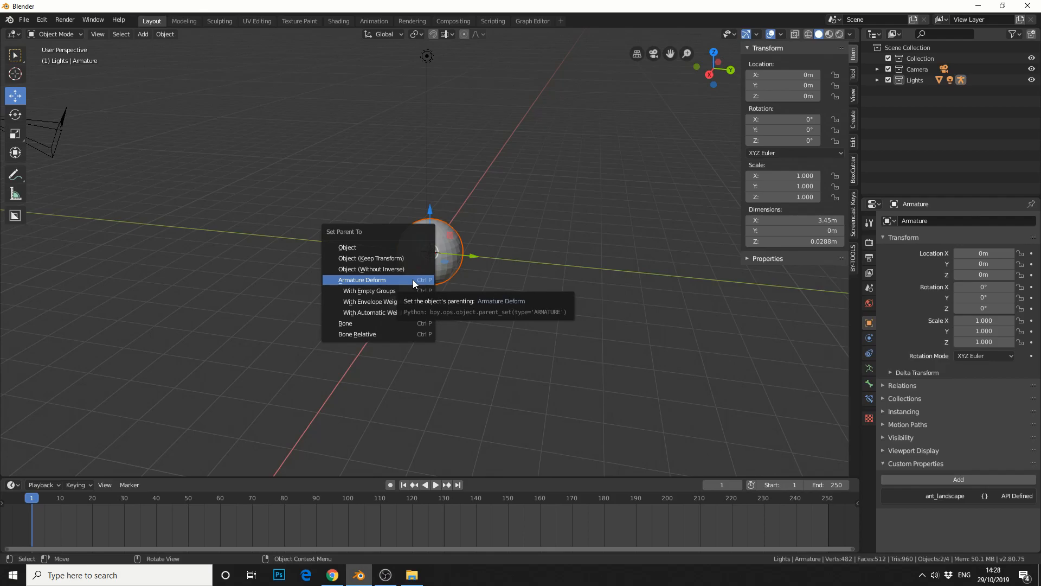
click(361, 279)
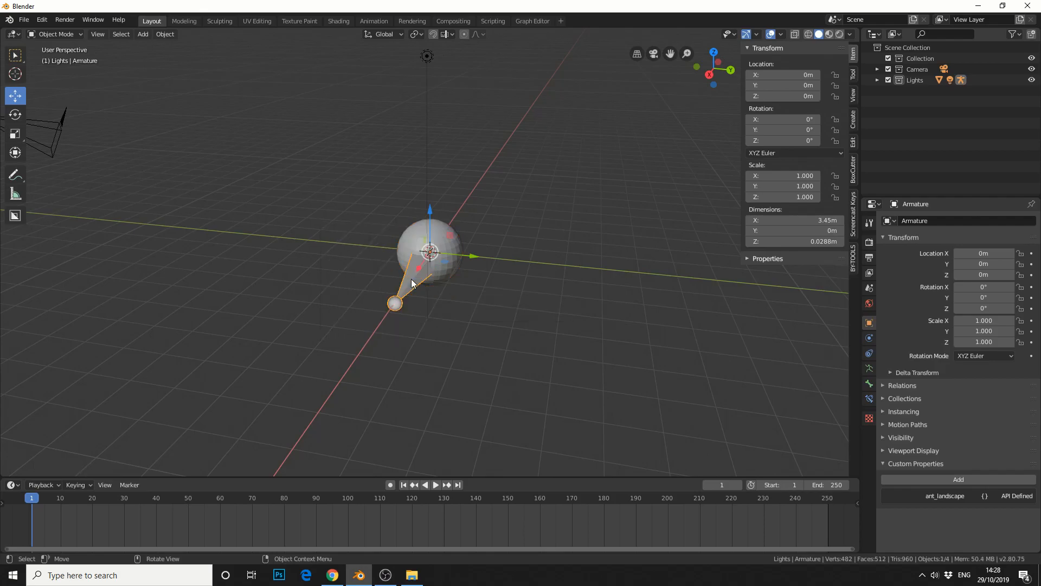
mouse_move(465, 245)
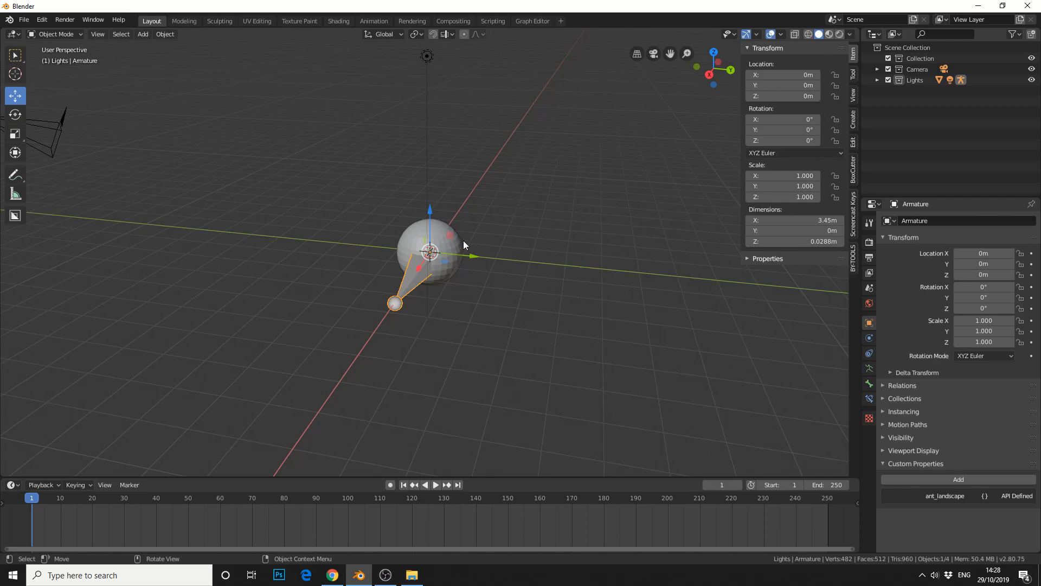
Add a vertex group to the sphere and rename the bone to Eyeball.
click(430, 249)
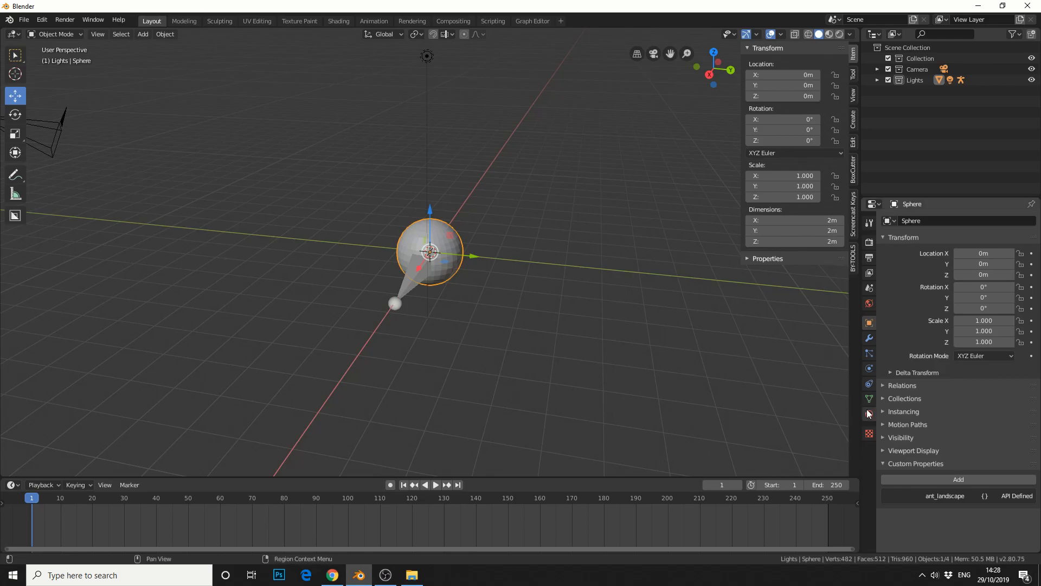
mouse_move(869, 398)
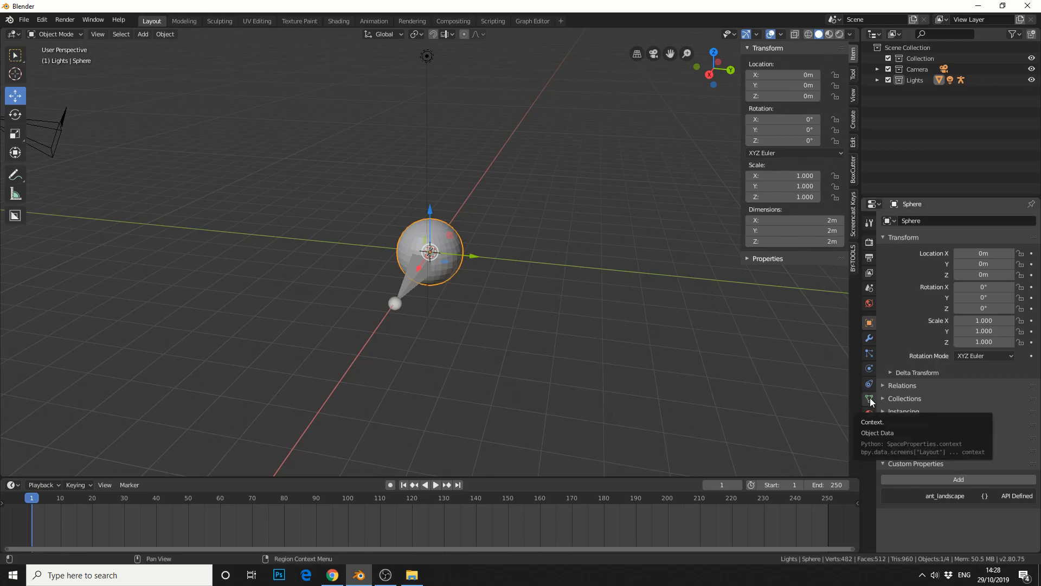
click(869, 399)
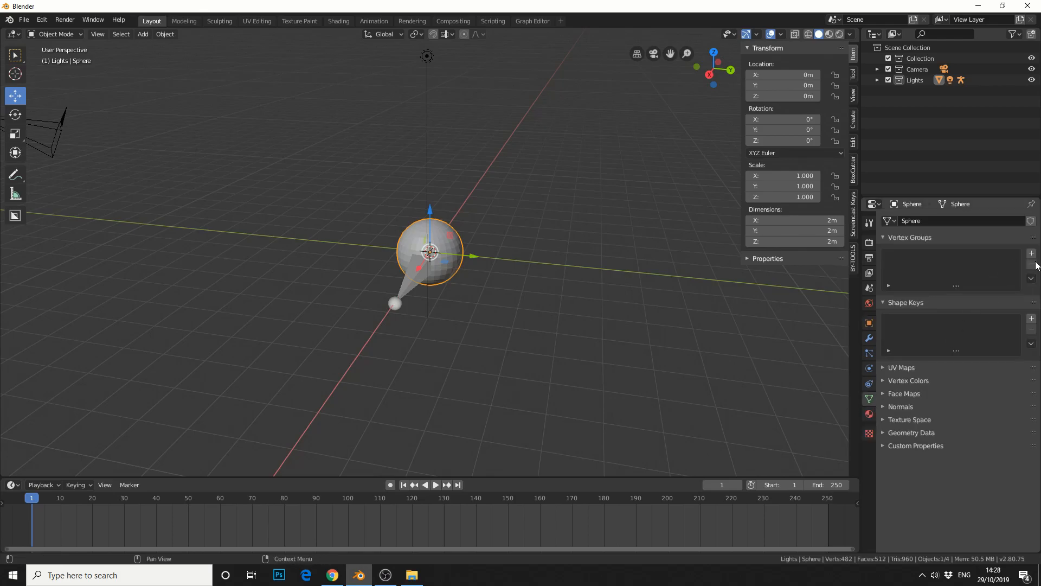
click(1030, 253)
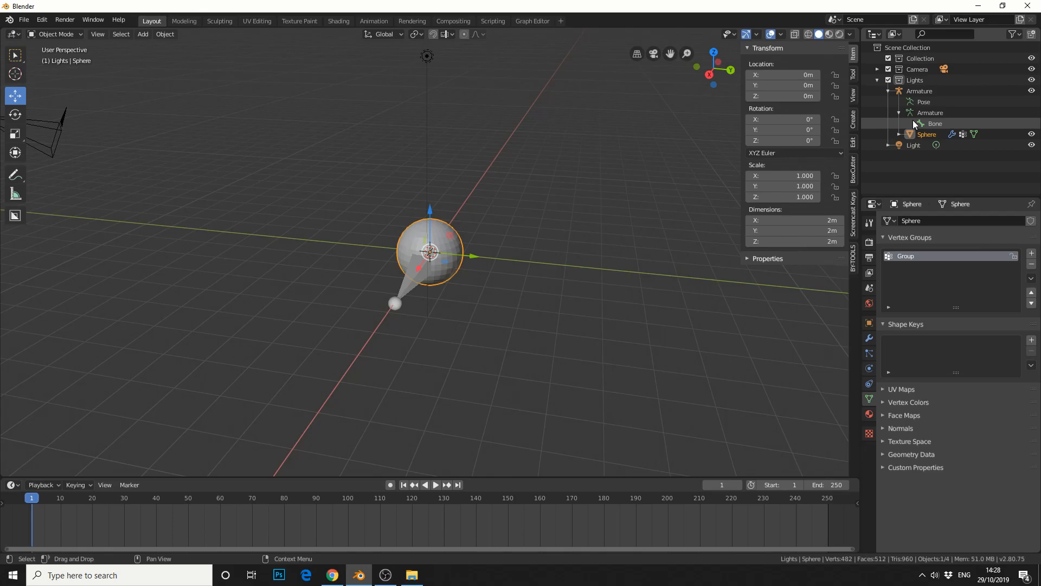
double_click(935, 123)
text(Eyeball)
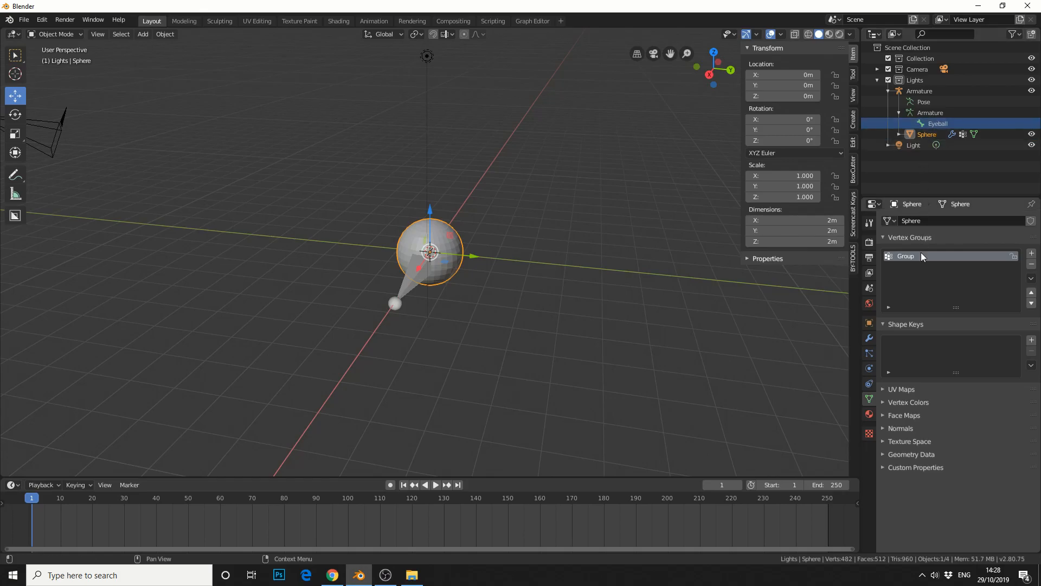
double_click(904, 256)
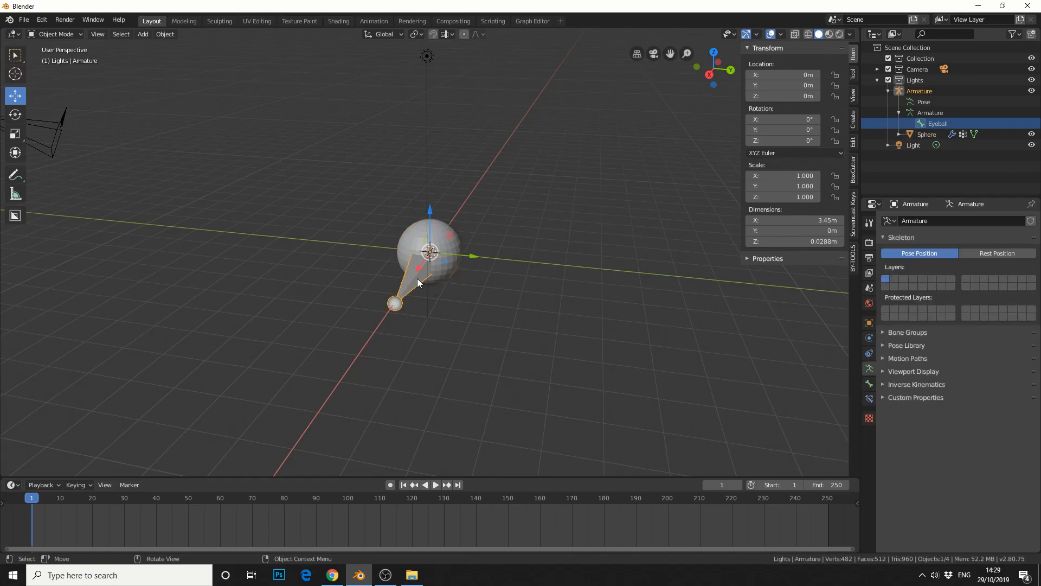
Name the vertex group Eyeball and weight-paint the whole sphere at full weight.
drag(417, 282, 442, 233)
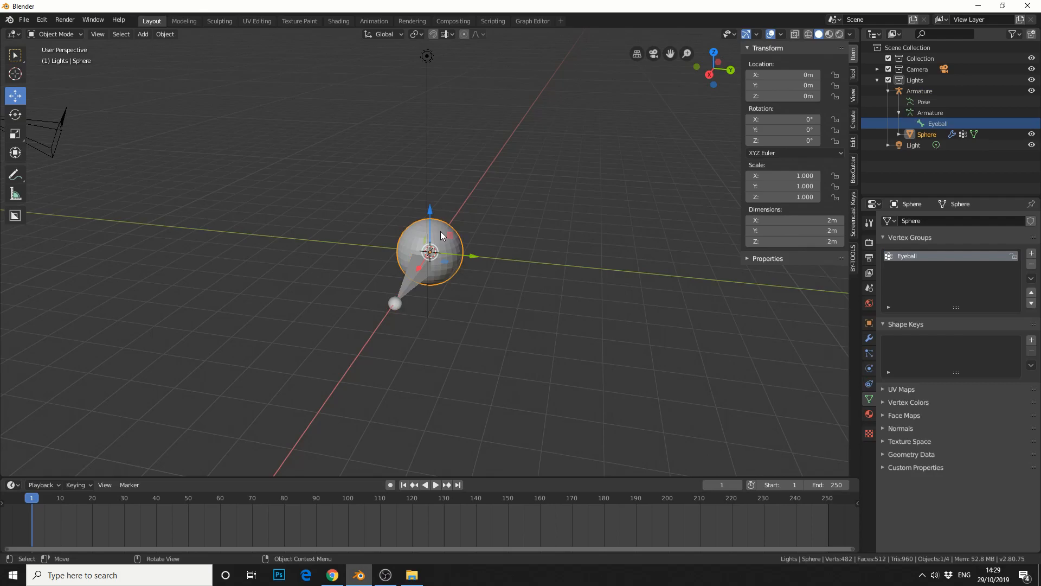
click(56, 34)
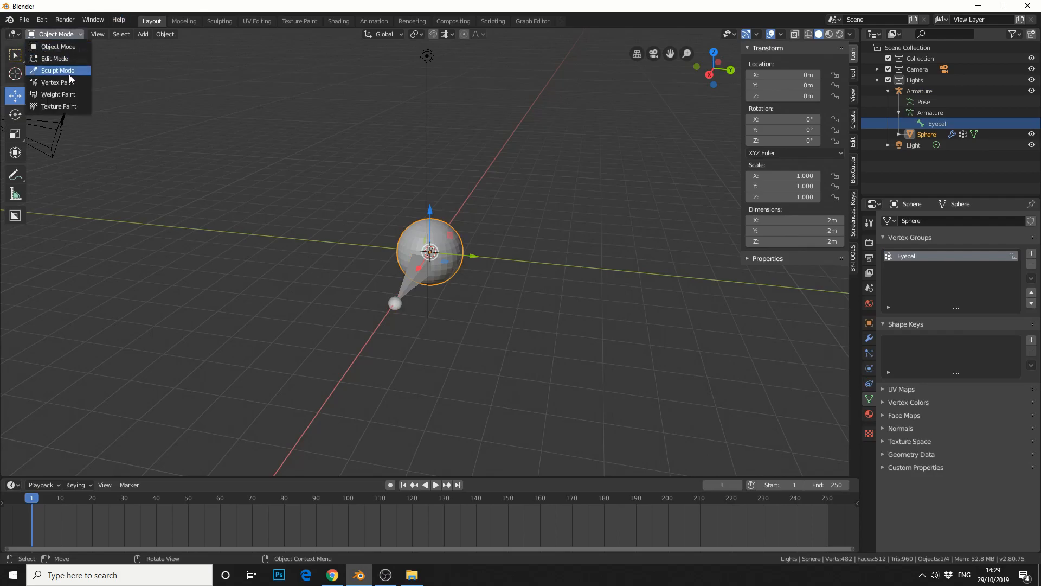
click(57, 94)
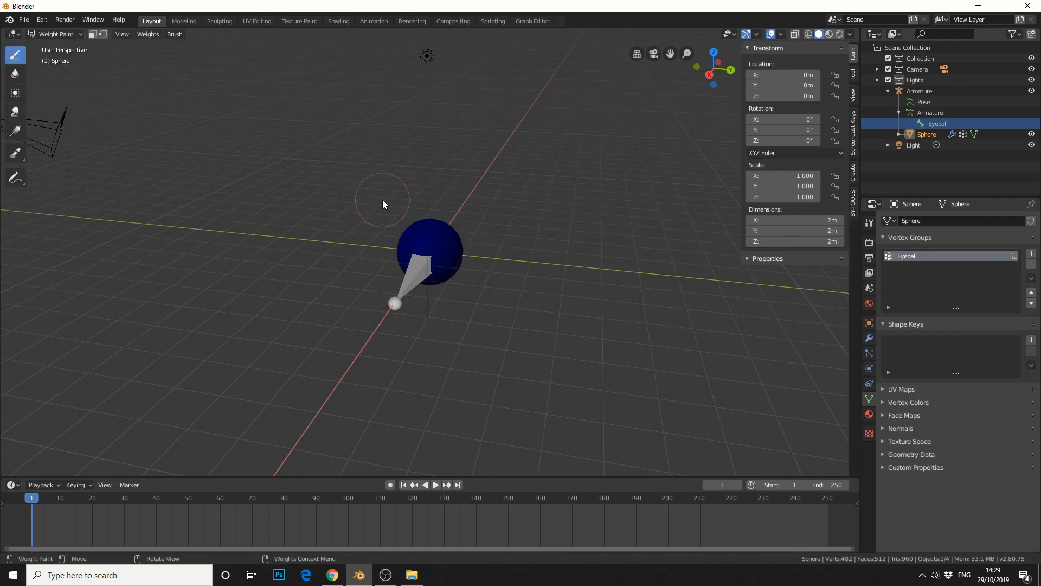
drag(382, 204, 437, 250)
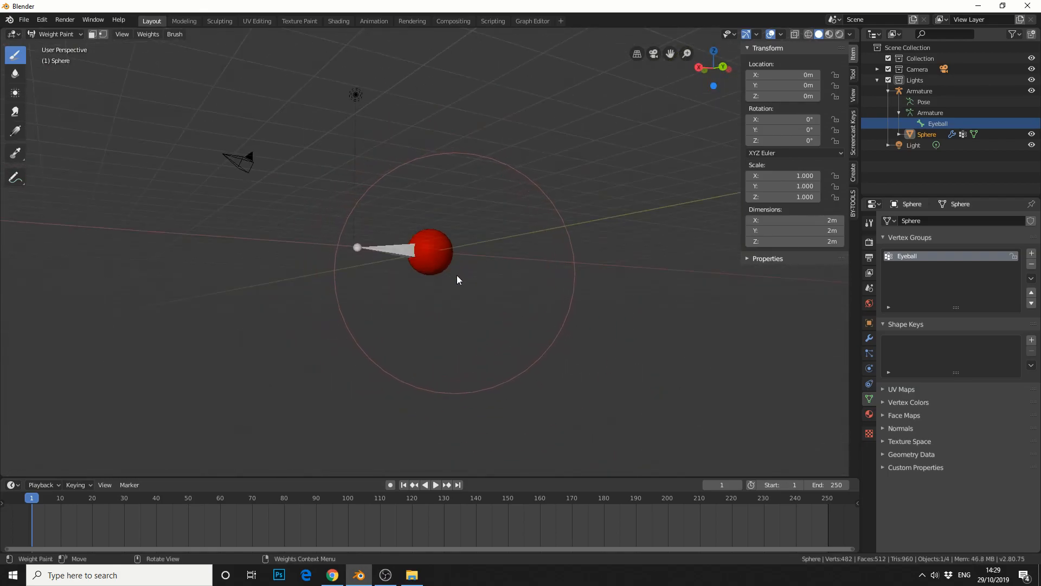
drag(457, 280, 505, 295)
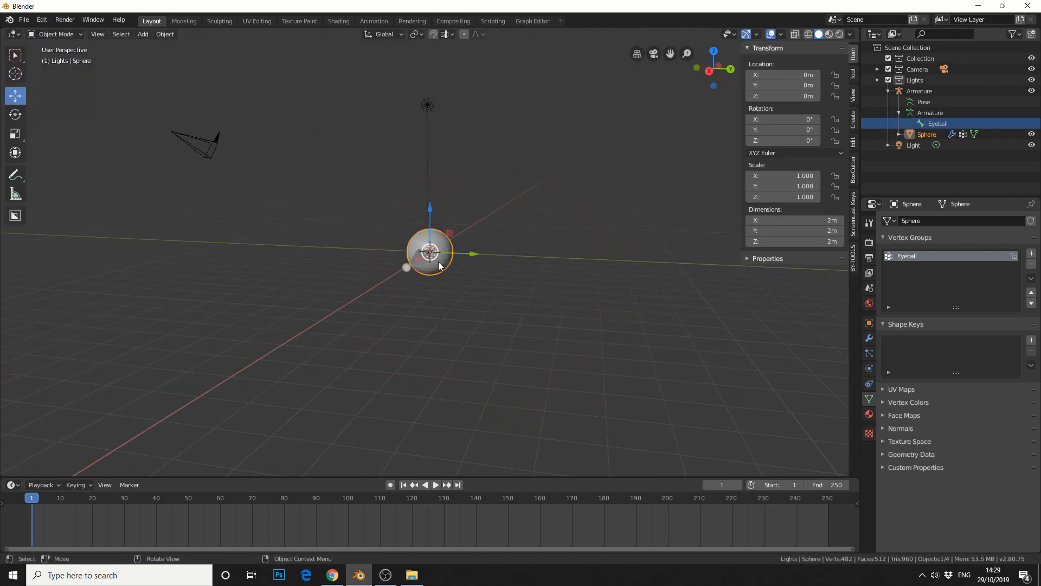
Change the interaction mode and edit the vertex group name to match the Eyeball bone.
click(56, 34)
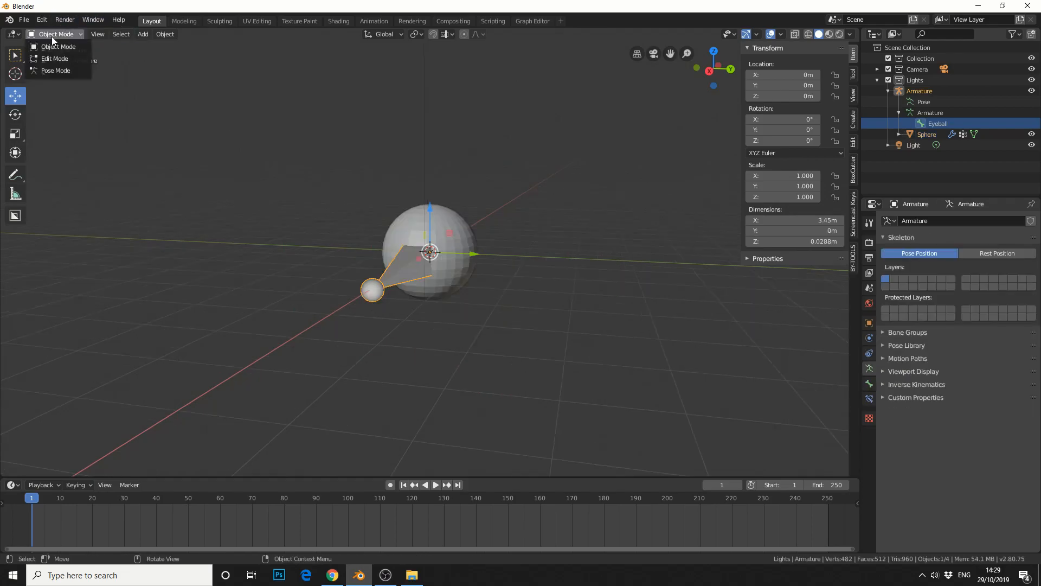
click(56, 71)
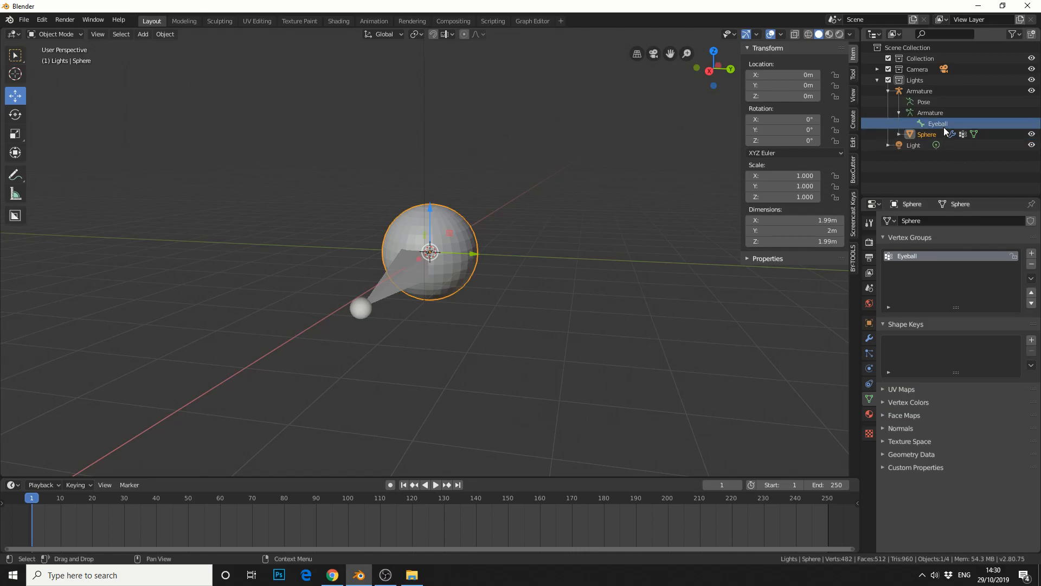
mouse_move(907, 256)
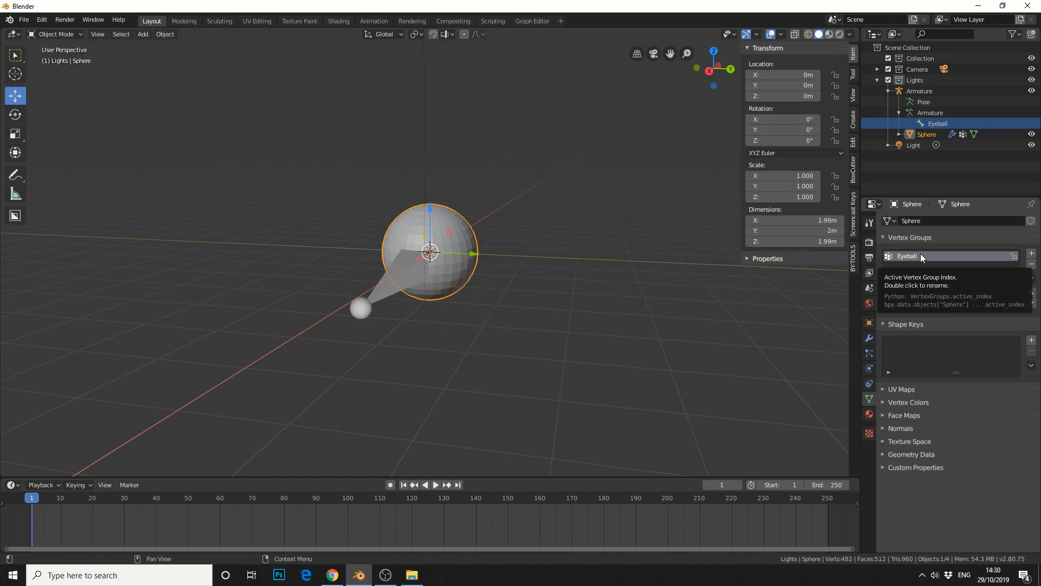
double_click(907, 256)
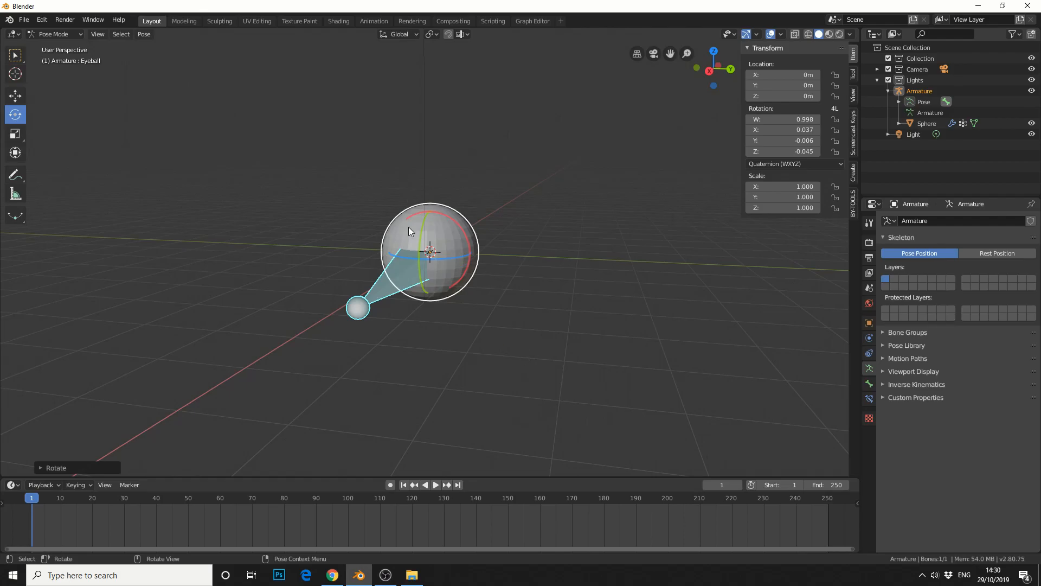
mouse_move(591, 308)
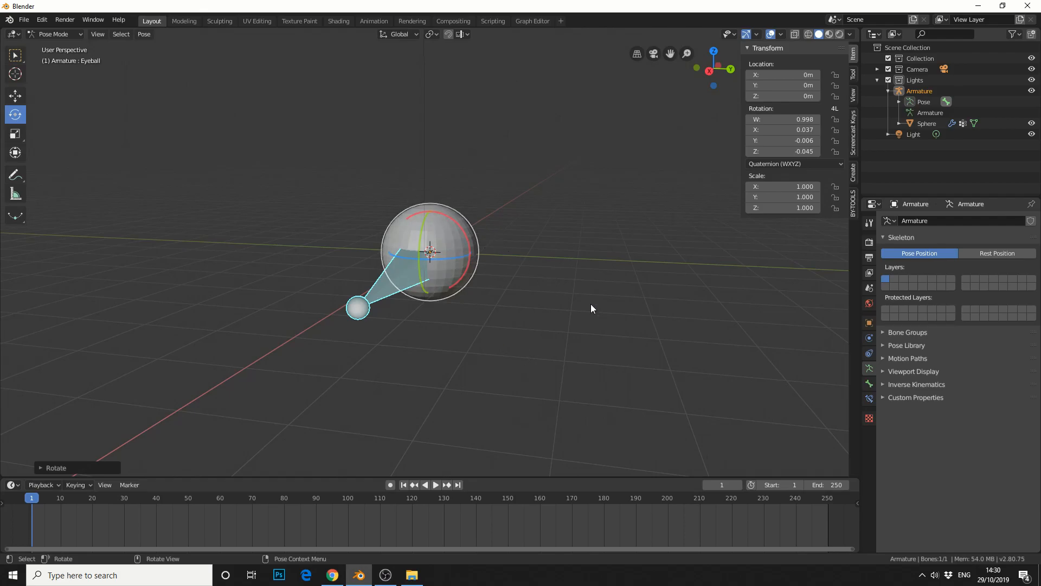